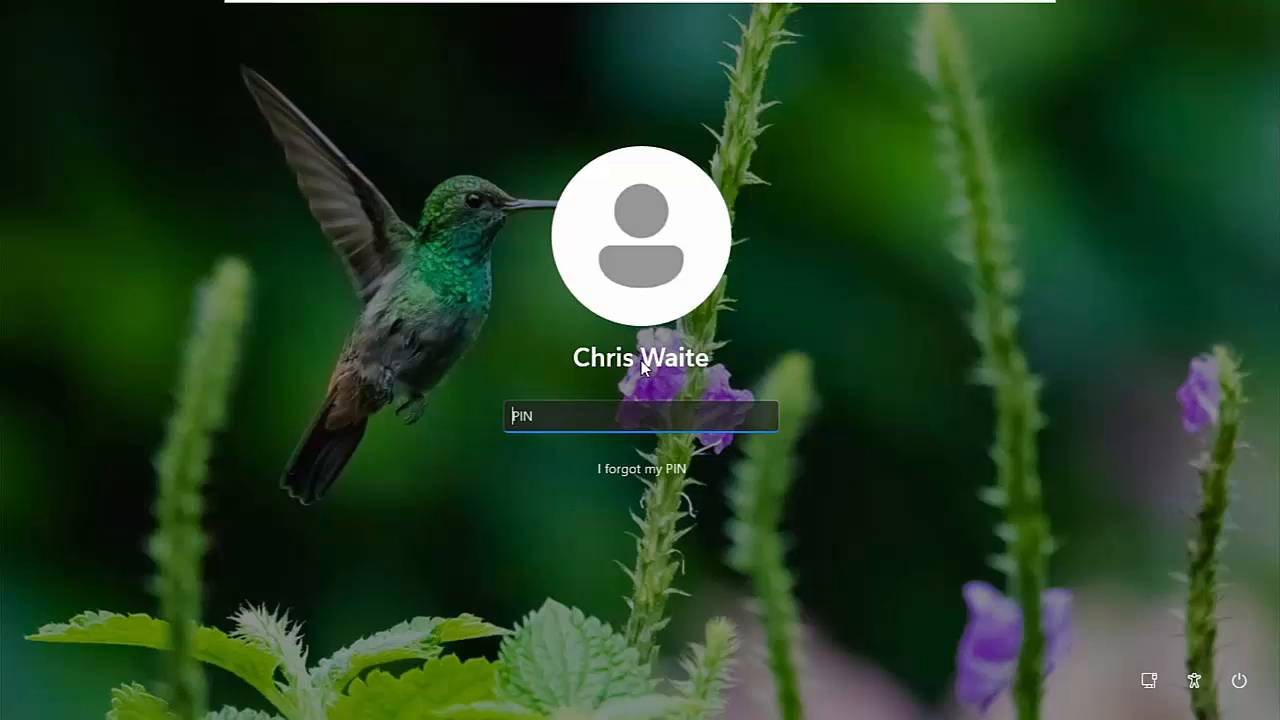
mouse_move(864, 476)
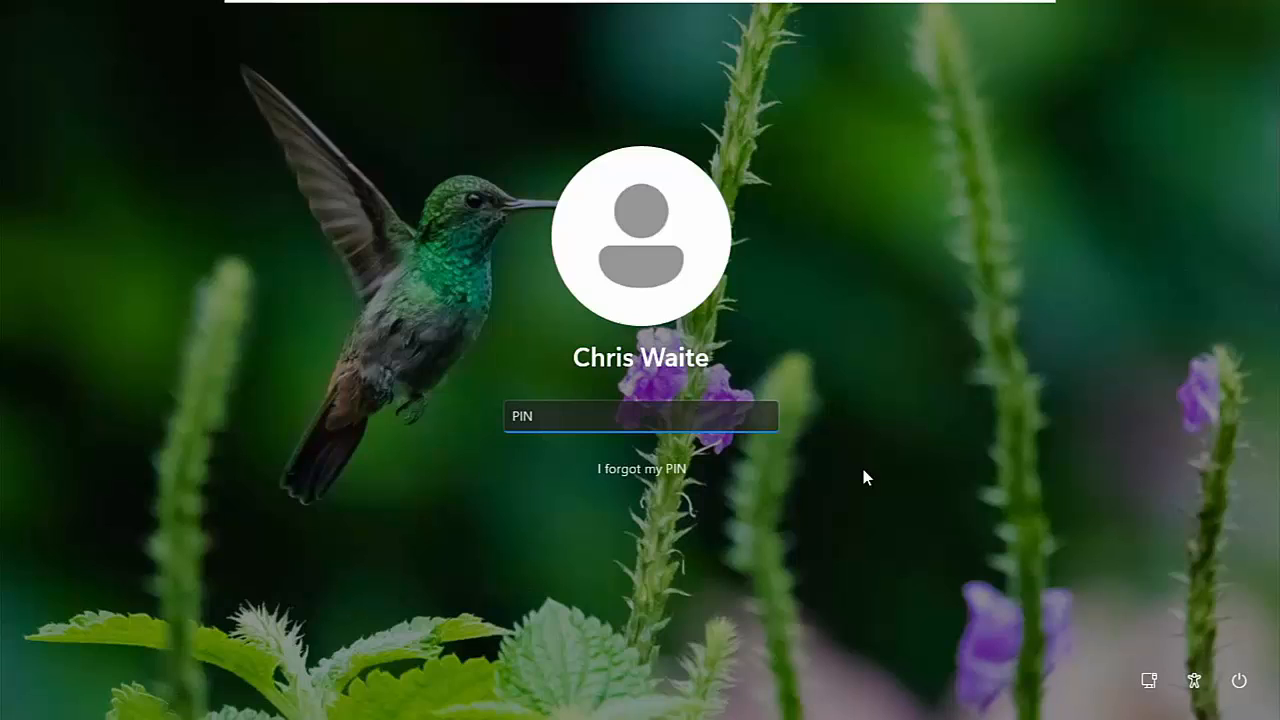
- Choose 'I forgot my PIN' and attempt Microsoft account sign-in with the password field left empty
left_click(640, 416)
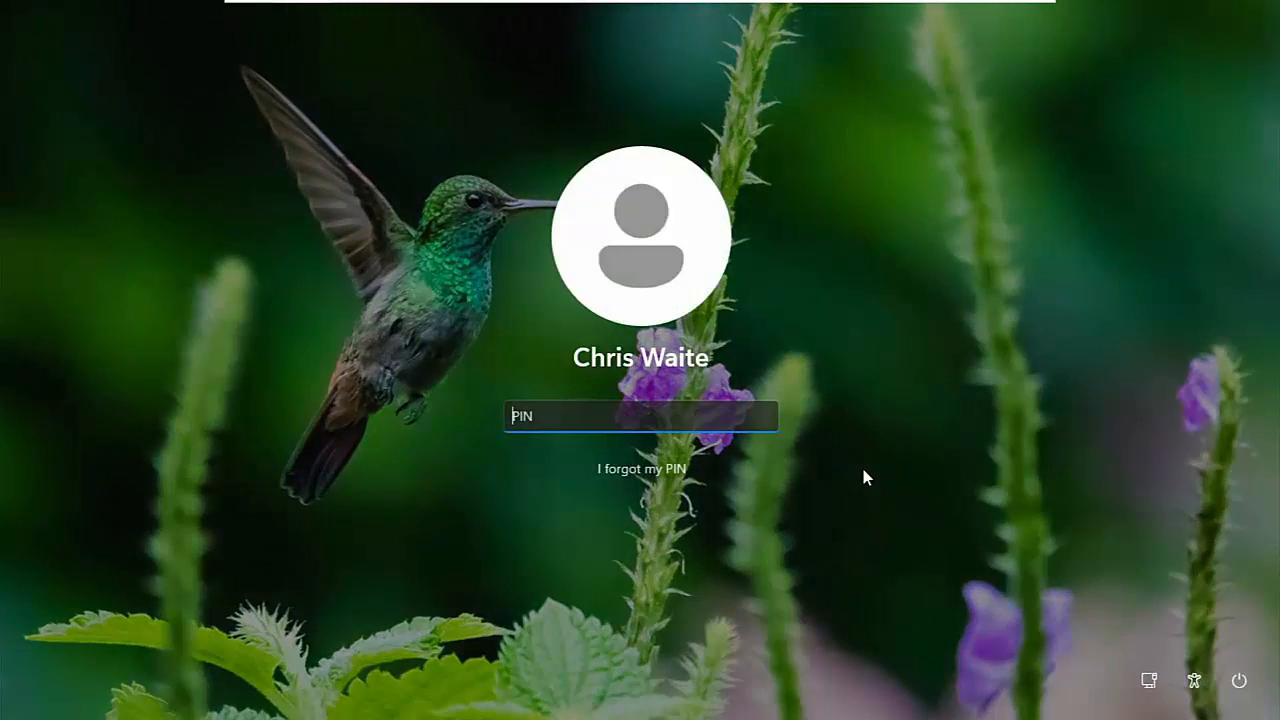
mouse_move(710, 402)
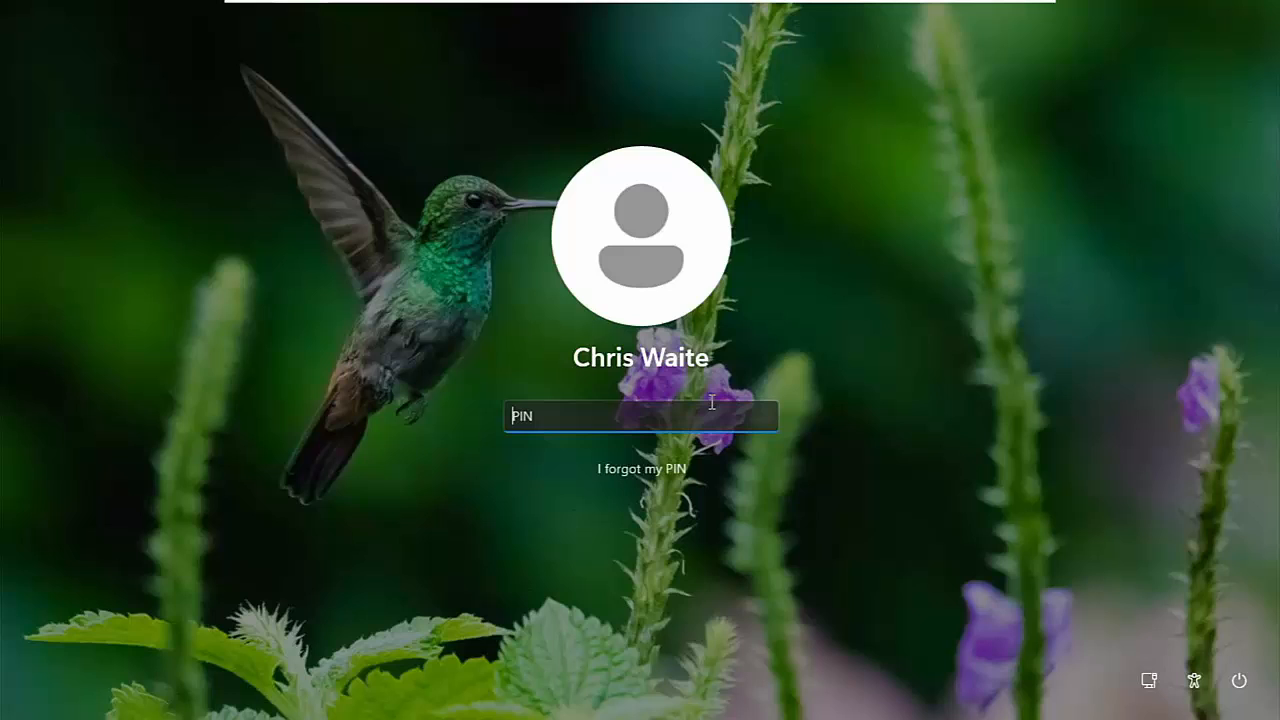
mouse_move(618, 476)
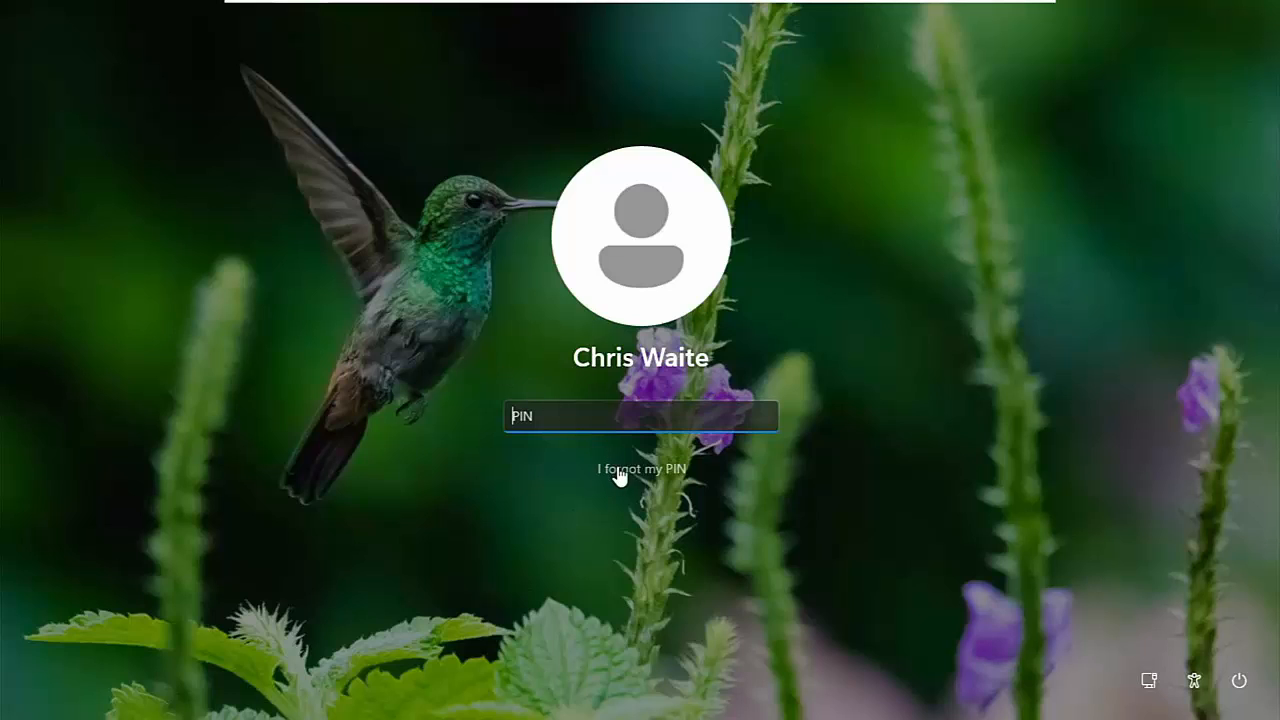
left_click(640, 468)
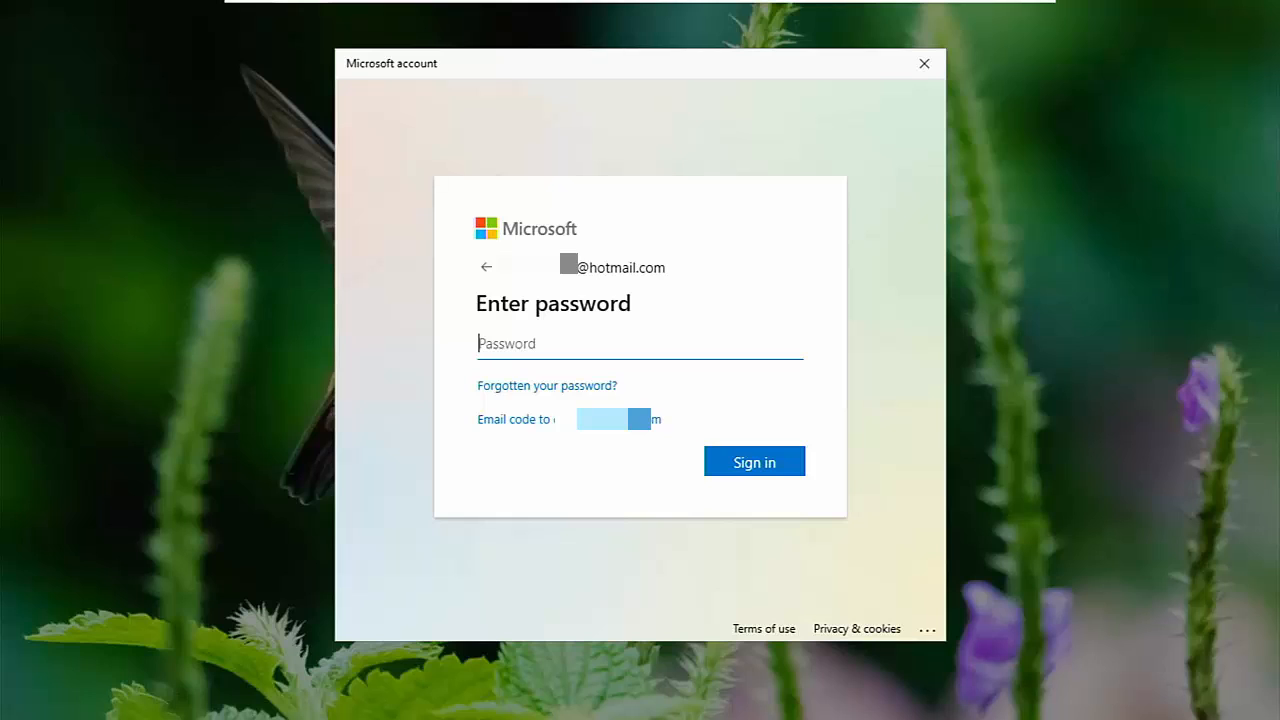
left_click(754, 460)
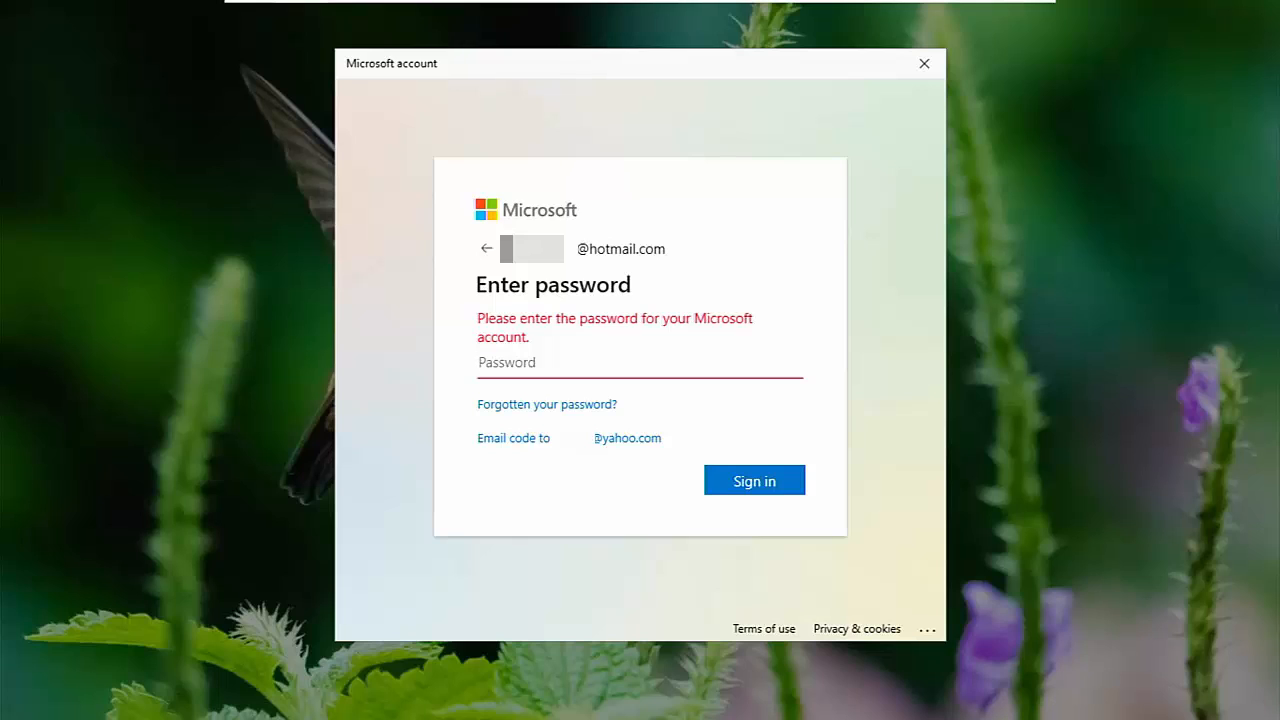
left_click(640, 362)
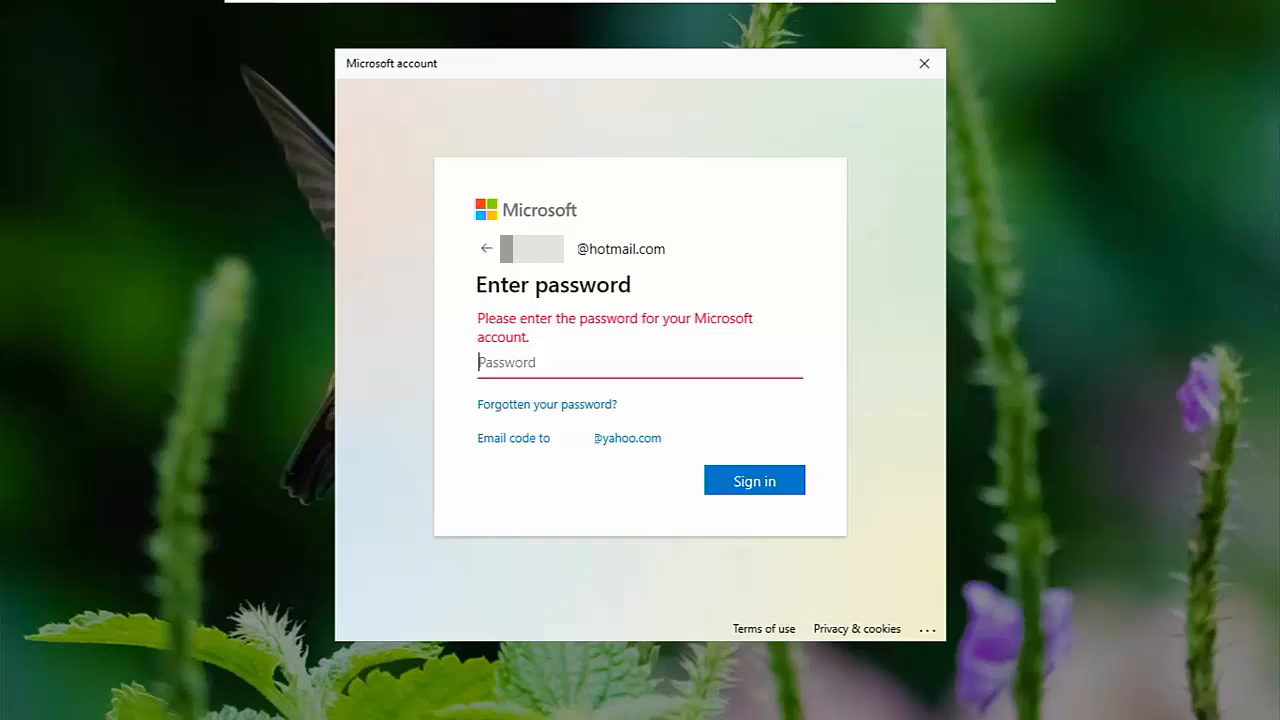
left_click(546, 404)
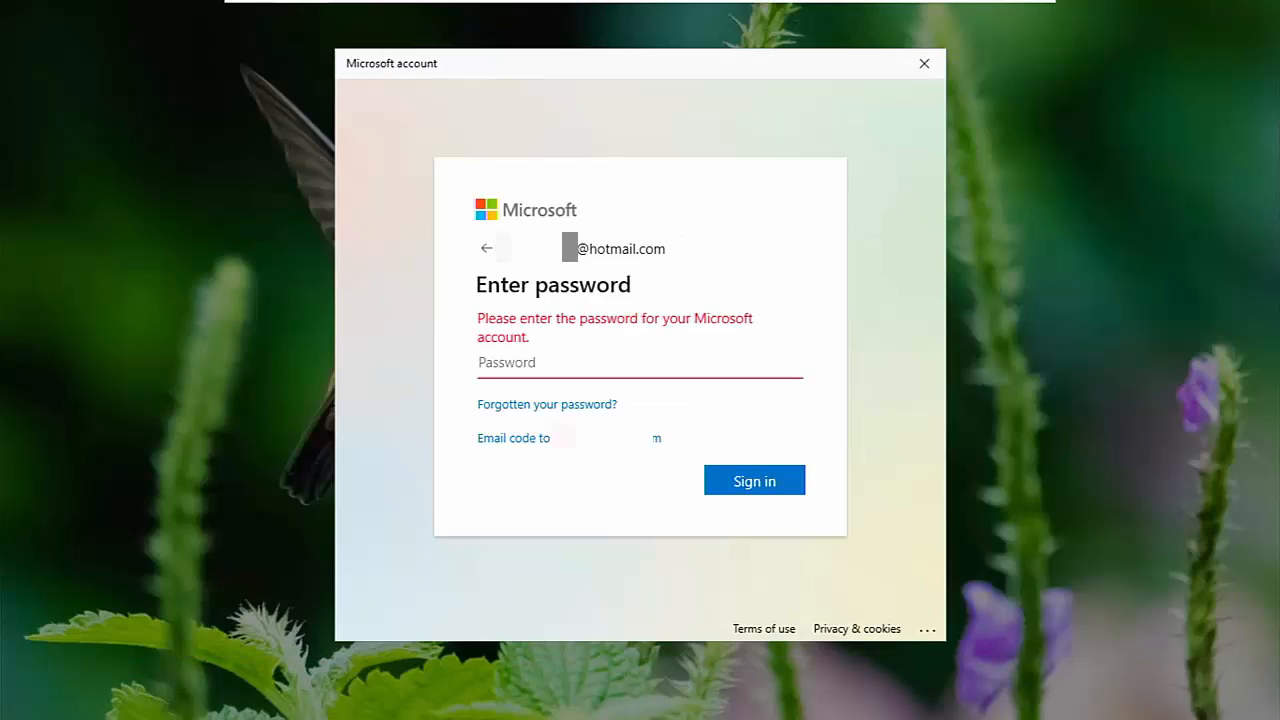
left_click(640, 362)
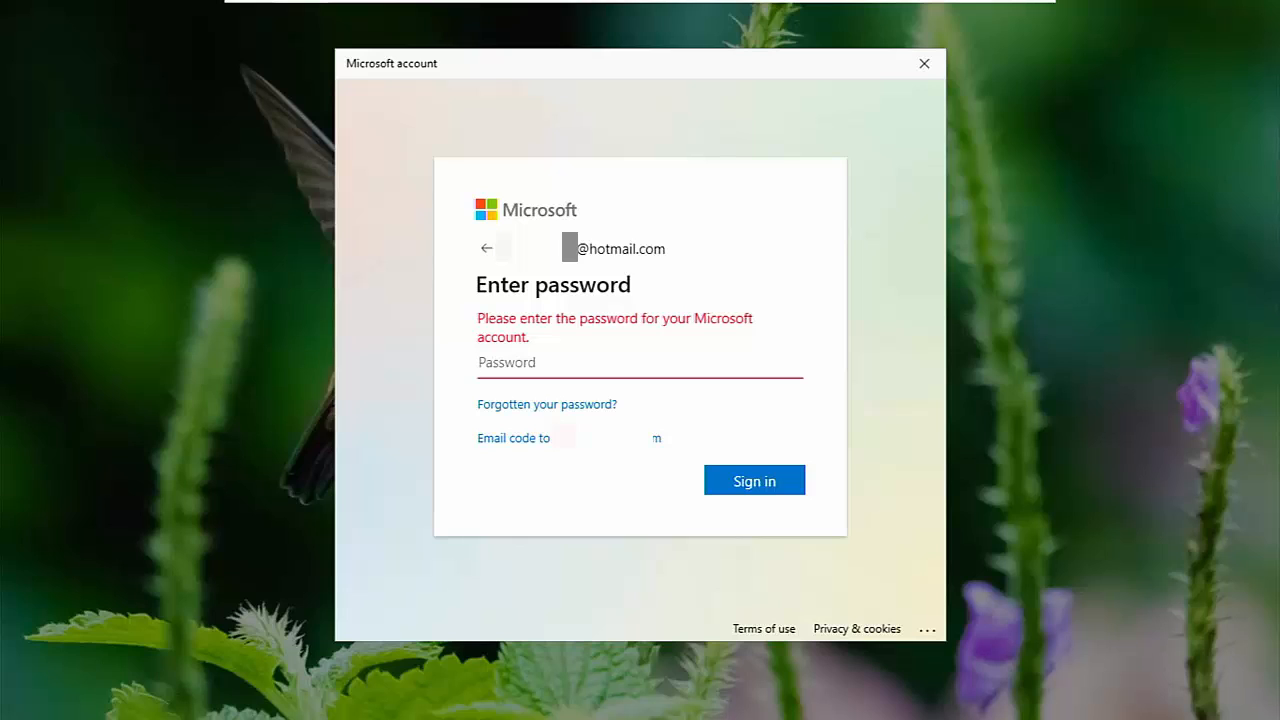
left_click(640, 362)
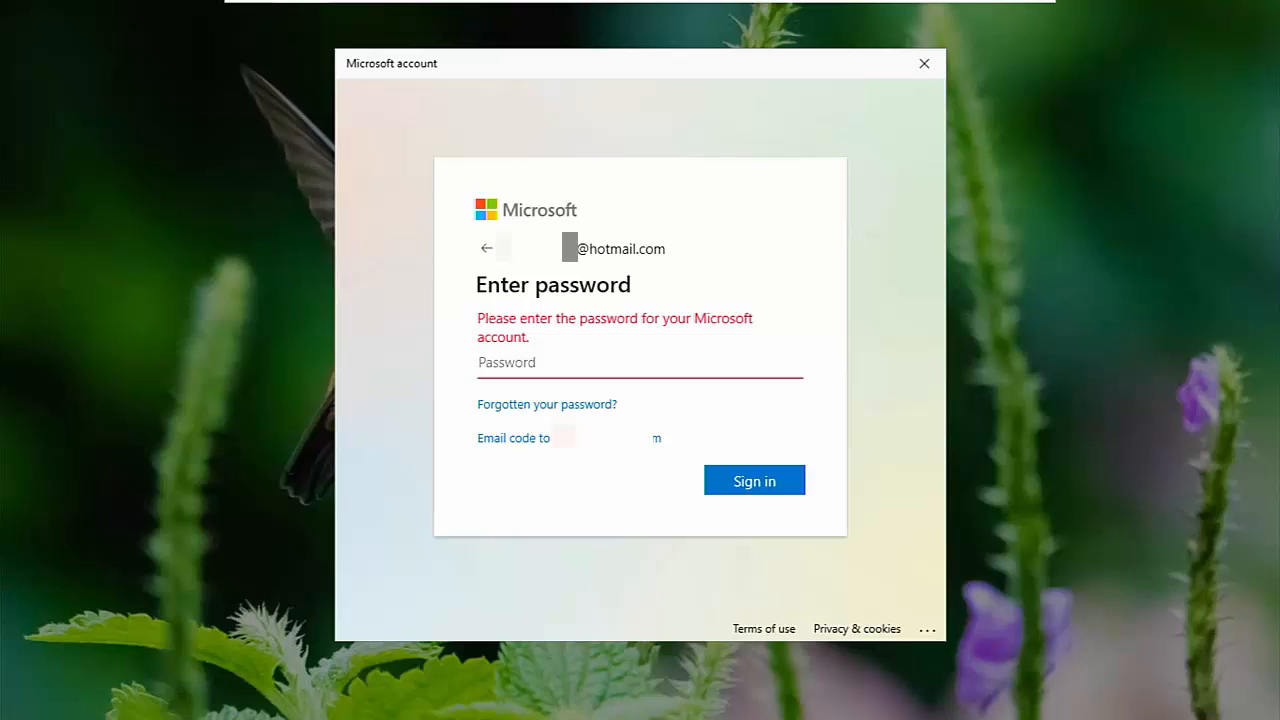
left_click(640, 362)
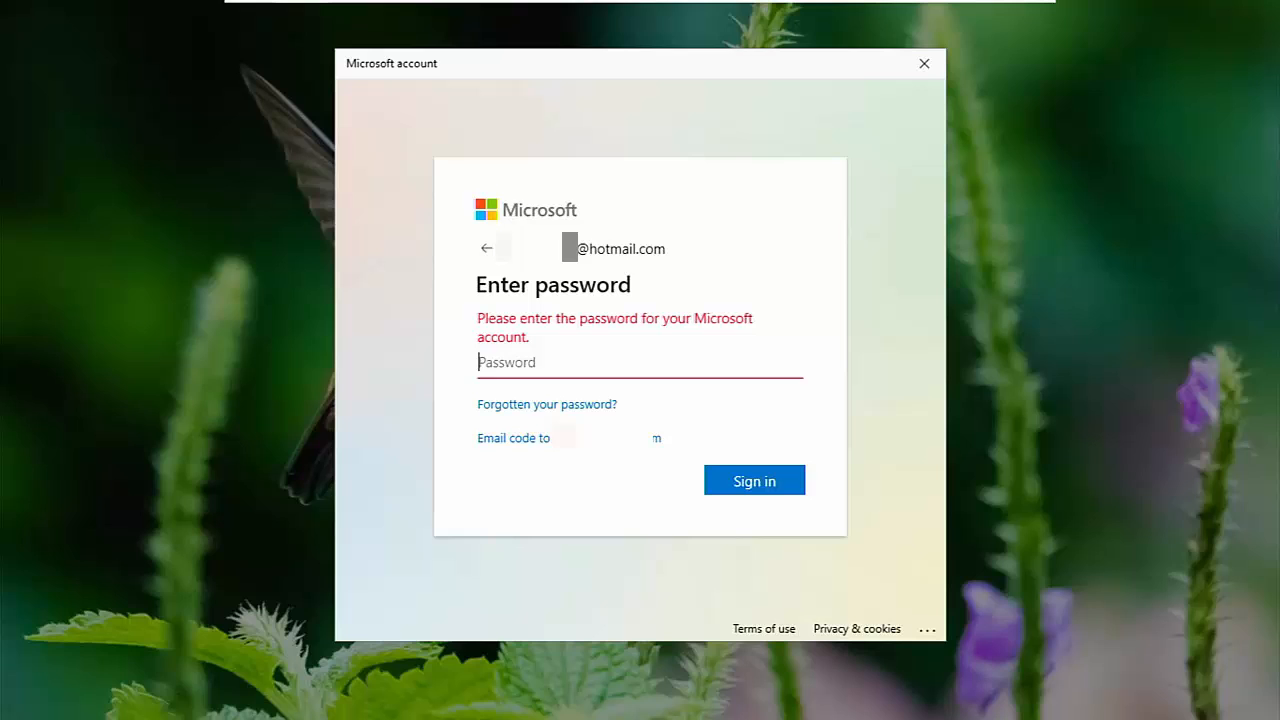
- Finish signing in and reach the Windows 11 desktop
left_click(924, 62)
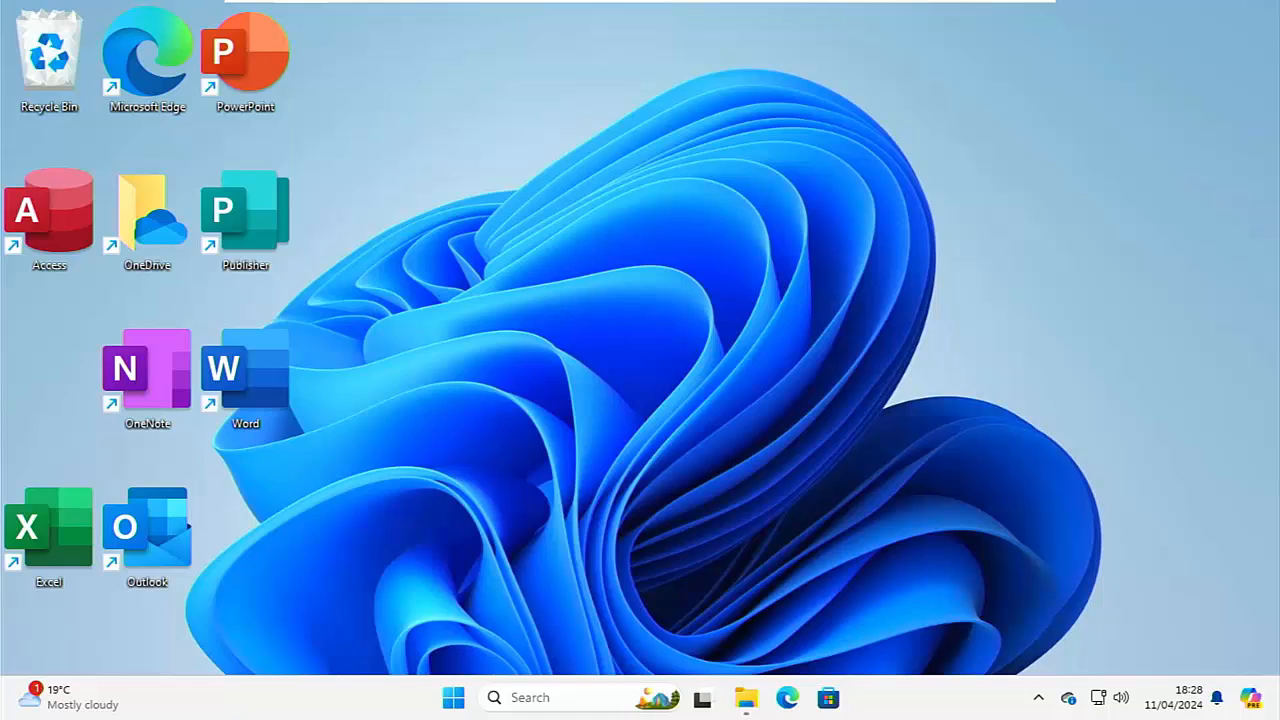
mouse_move(176, 688)
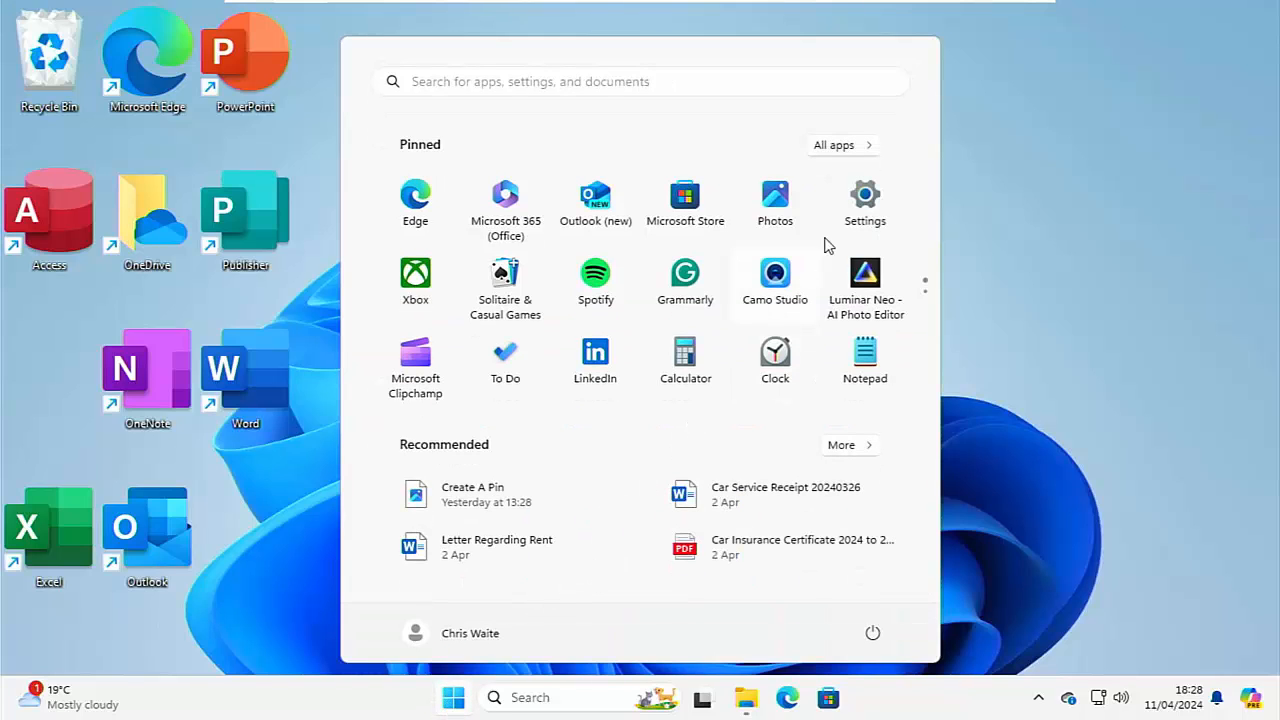
mouse_move(864, 200)
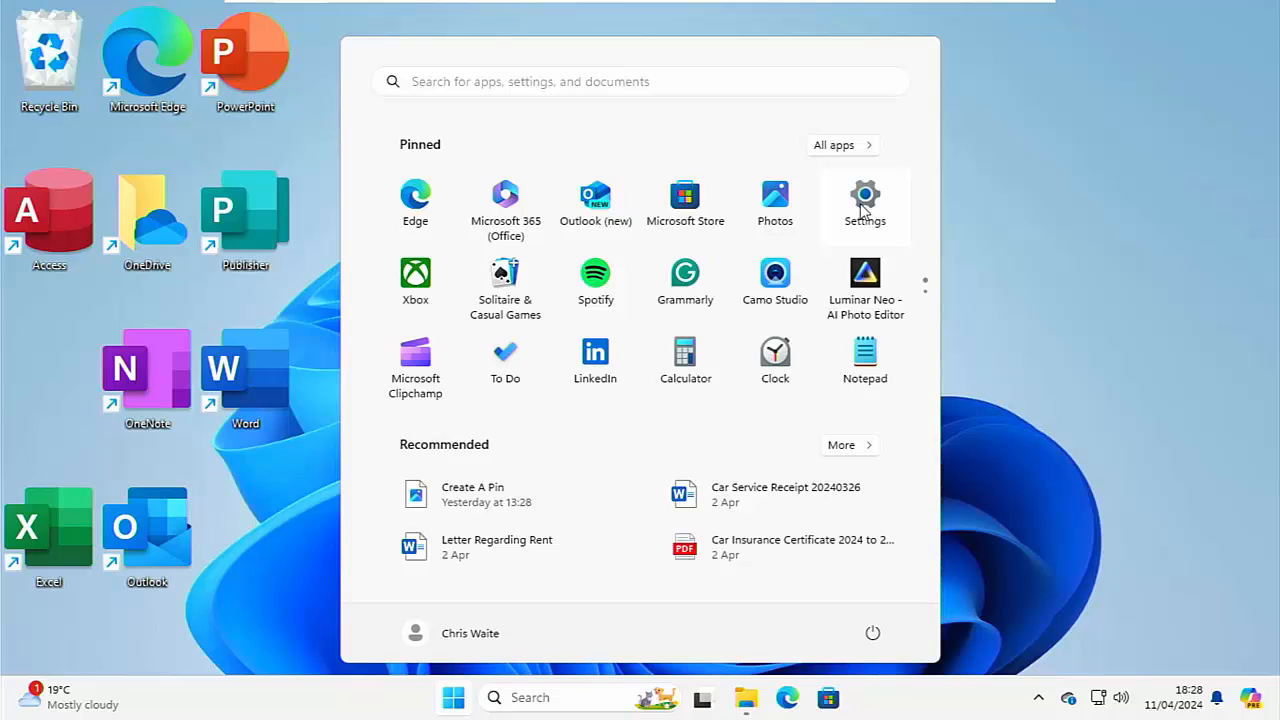
- Launch Settings and navigate to Accounts > Your info
left_click(864, 204)
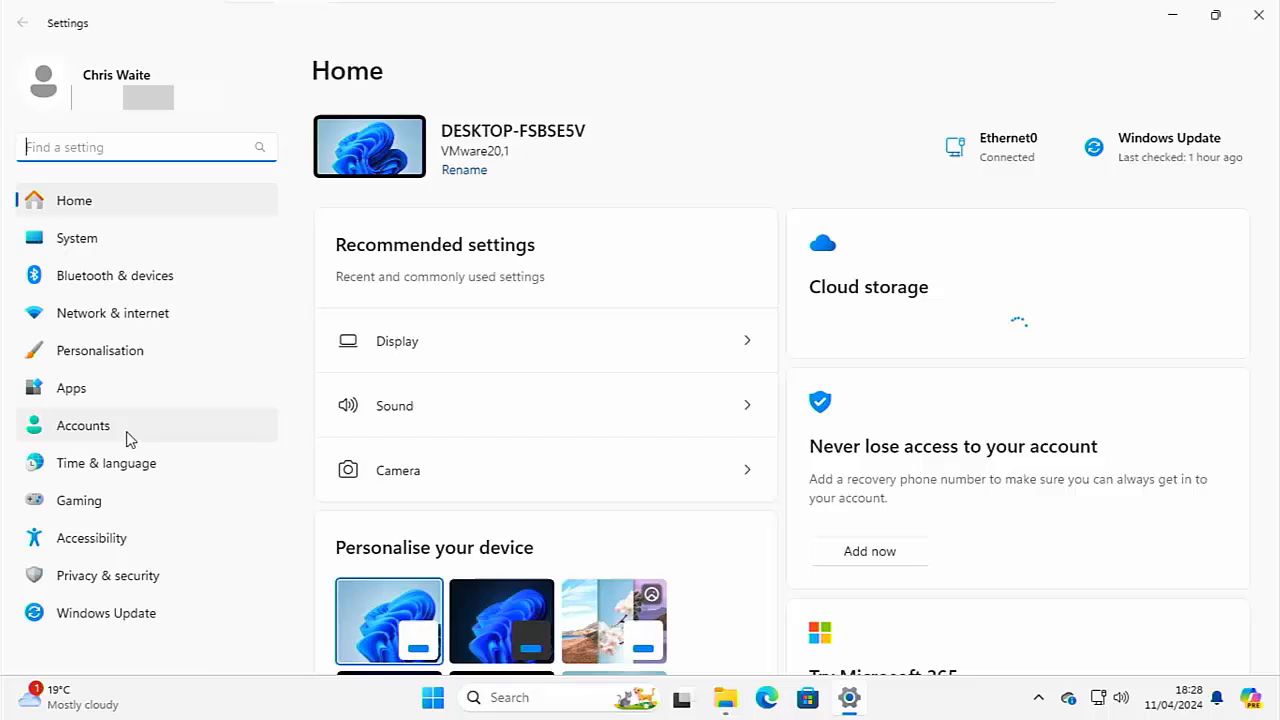
left_click(84, 424)
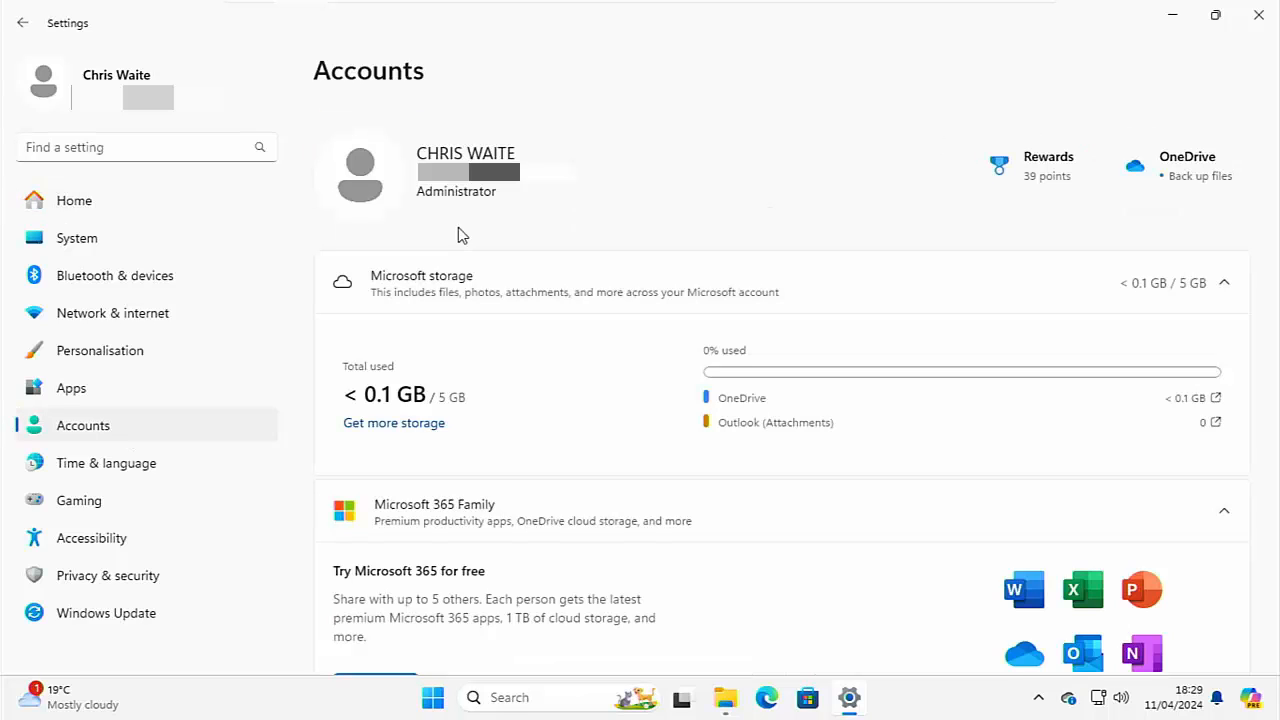
scroll("down", 3)
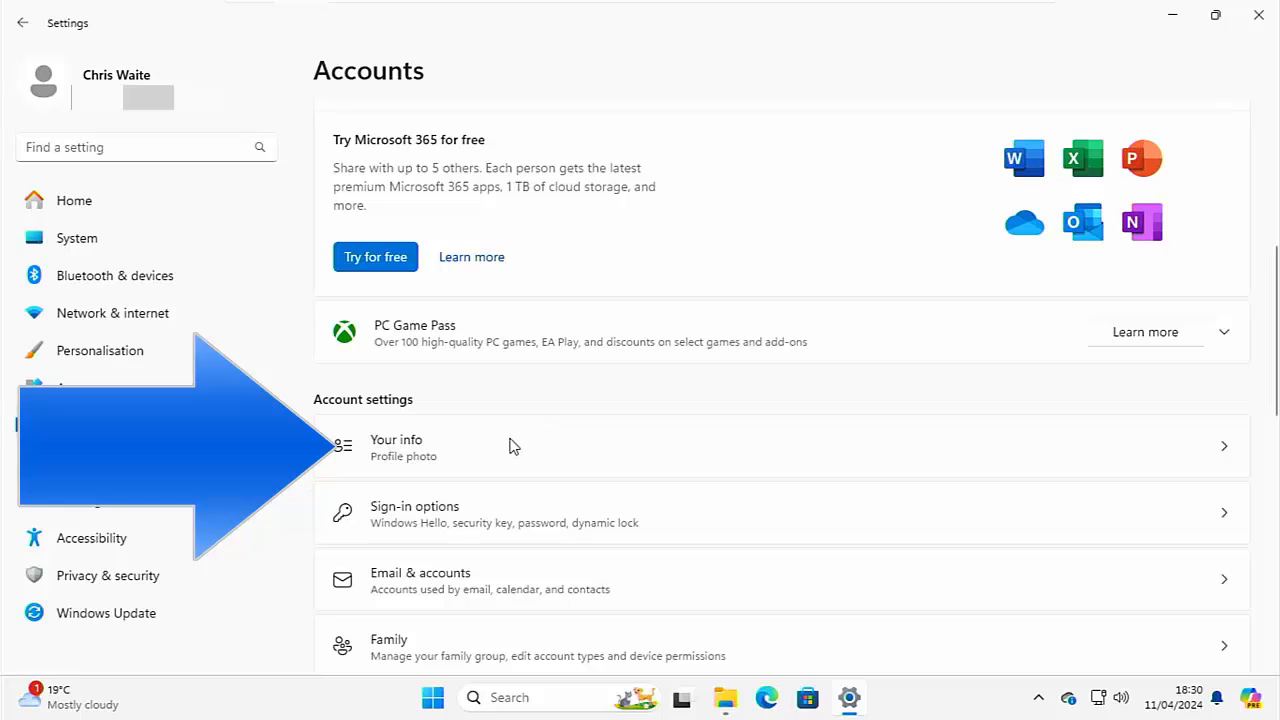
left_click(500, 444)
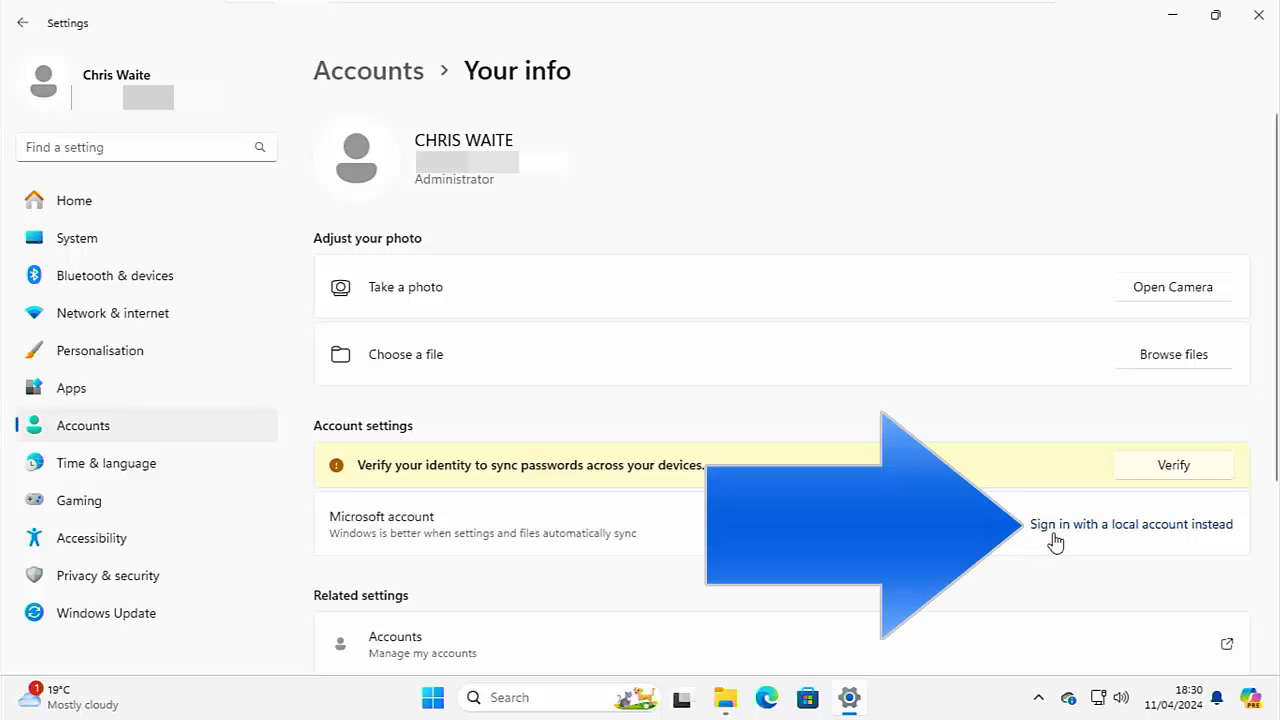
mouse_move(1072, 540)
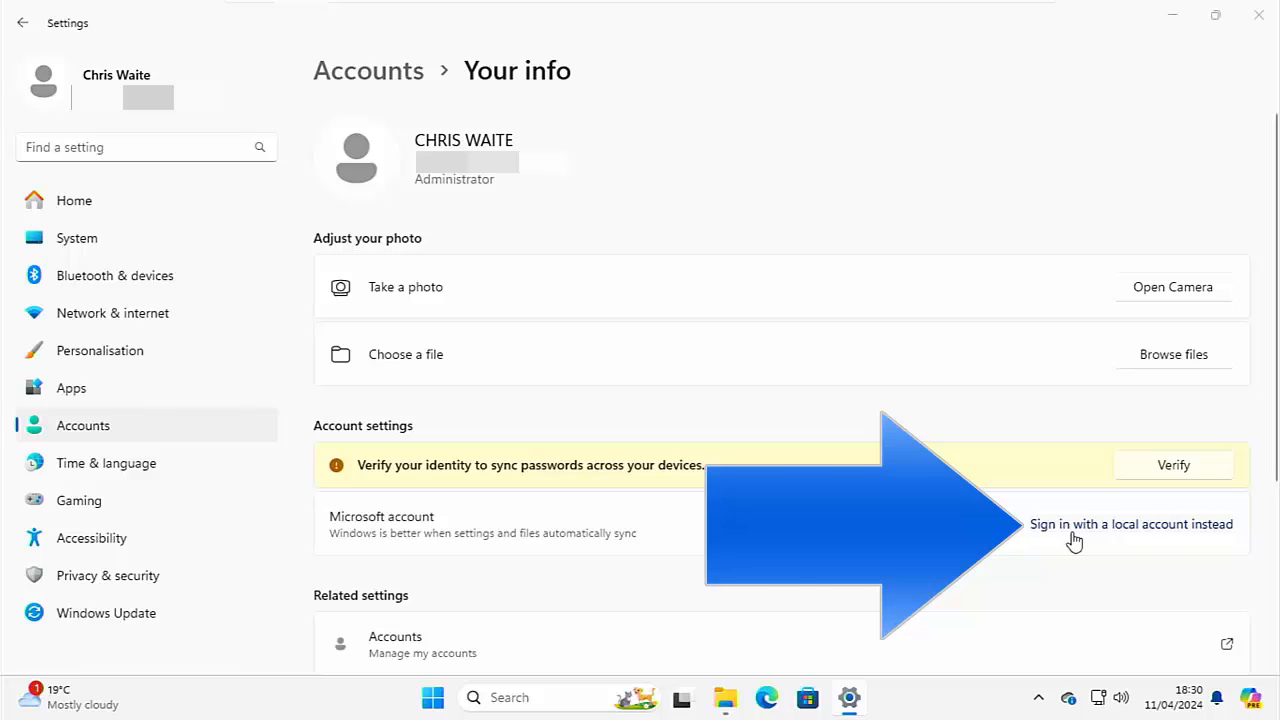
- Choose 'Sign in with a local account instead' and continue to the Windows Security PIN check
left_click(1132, 524)
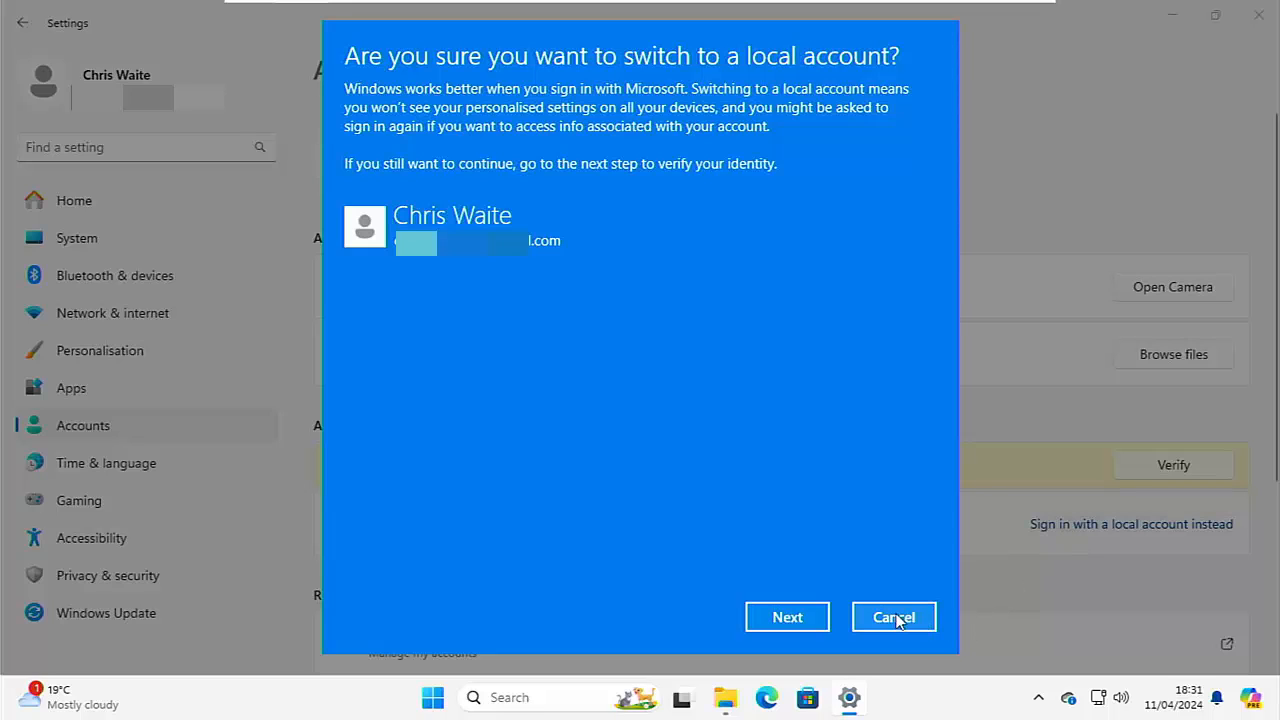
left_click(788, 616)
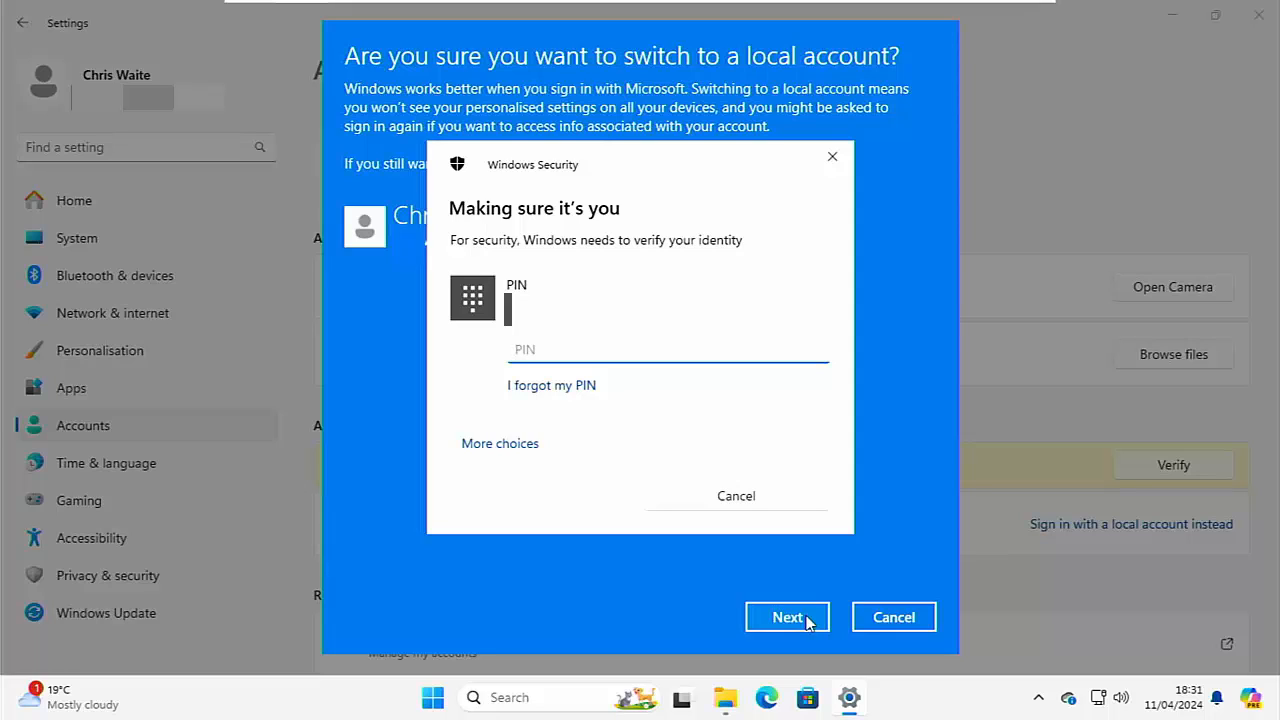
- Verify identity with the PIN and accept local account 'Chris' with no password
left_click(788, 616)
type("Chris")
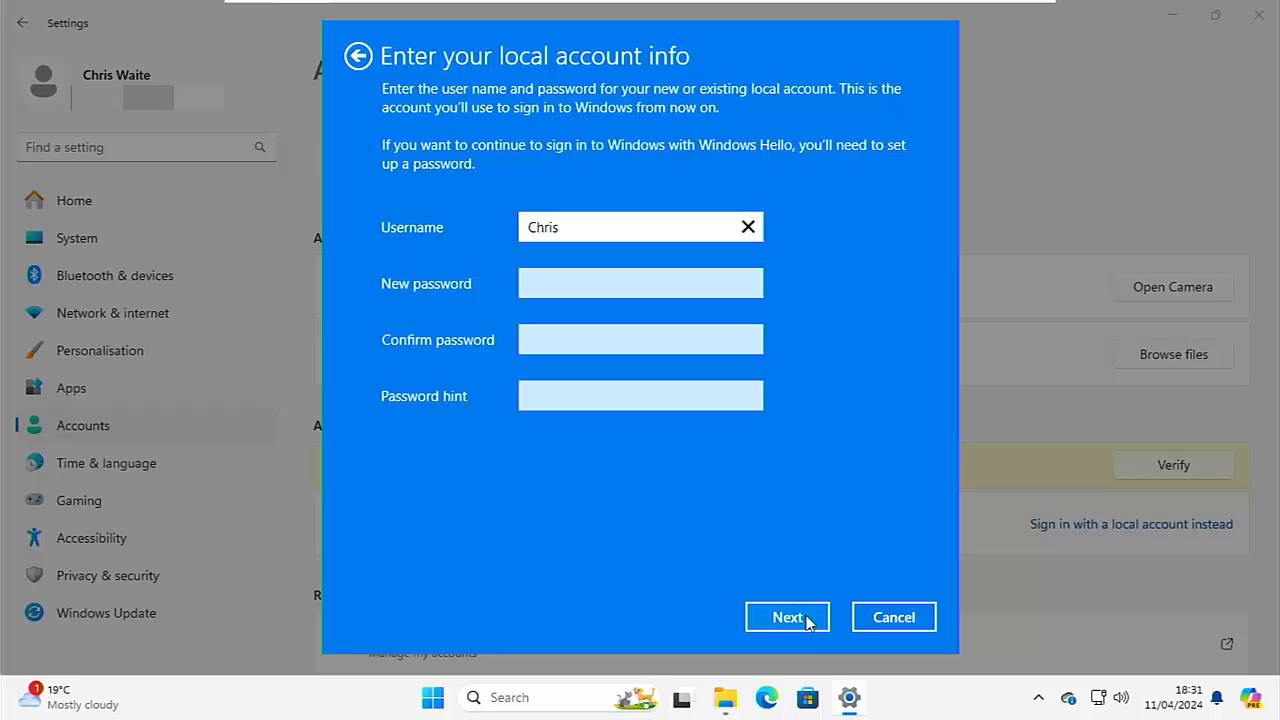
left_click(788, 616)
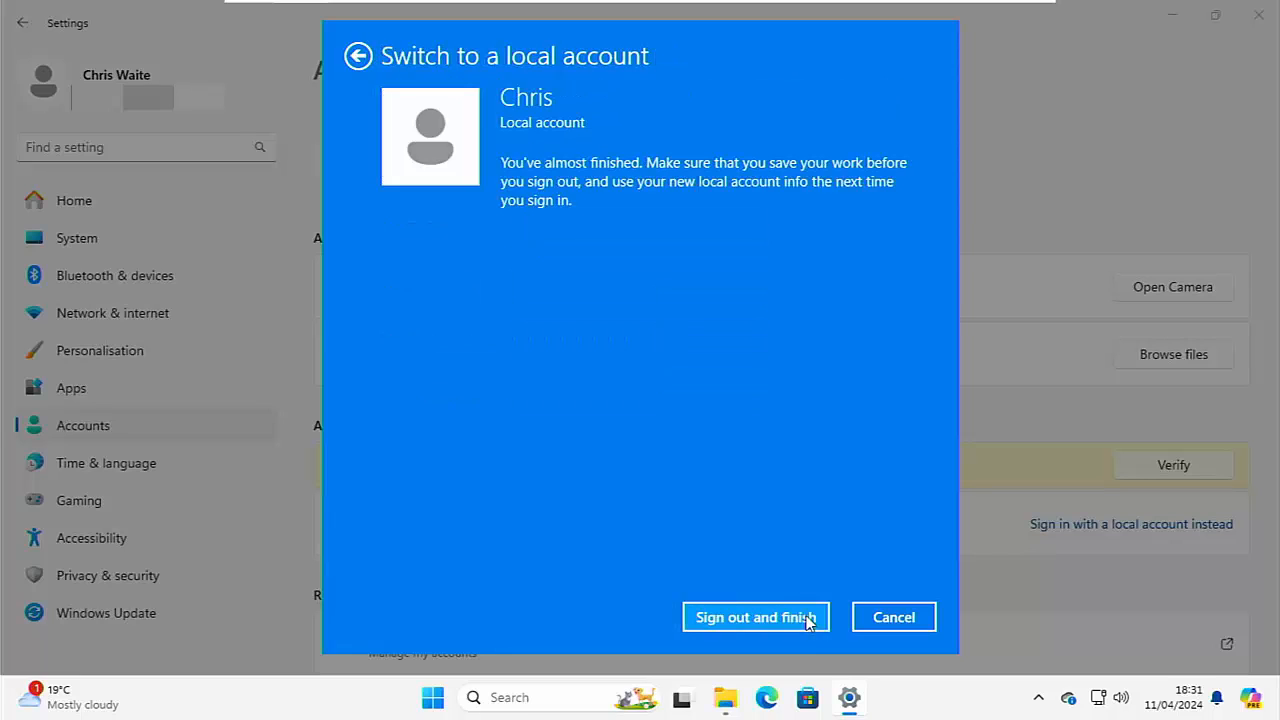
mouse_move(828, 628)
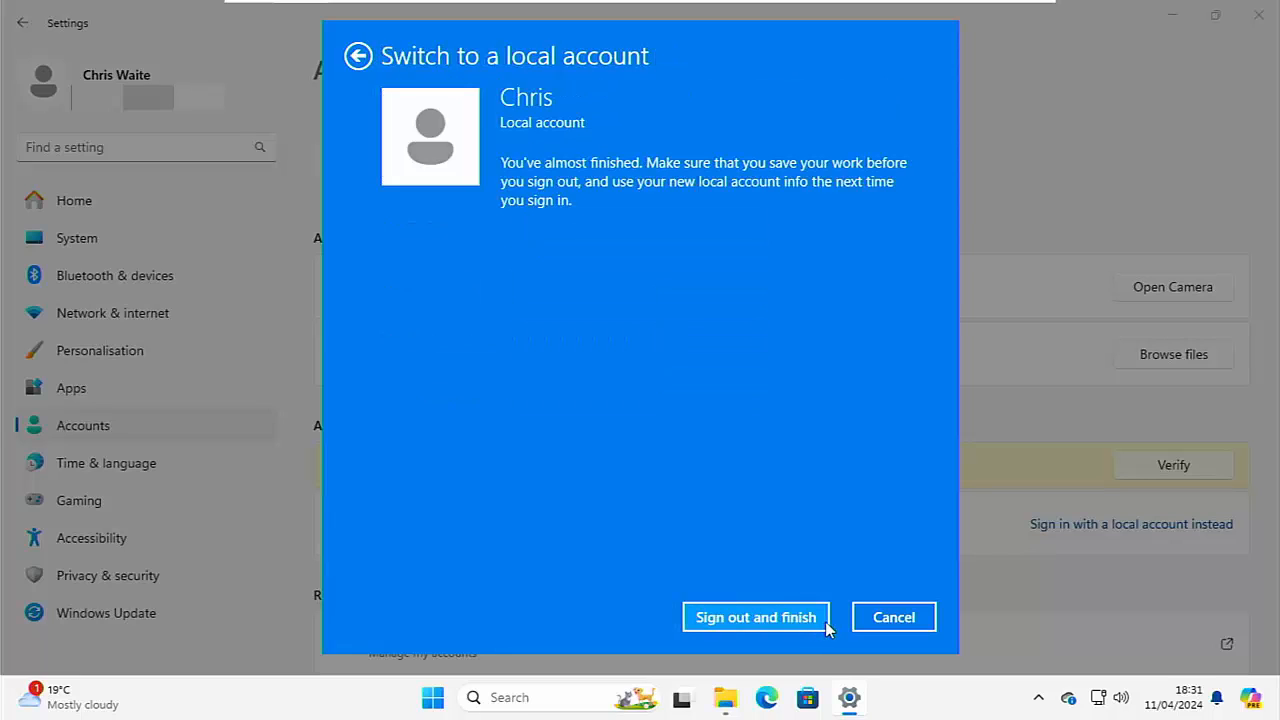
- Sign out to finish the switch, then sign back in as local user Chris
left_click(756, 616)
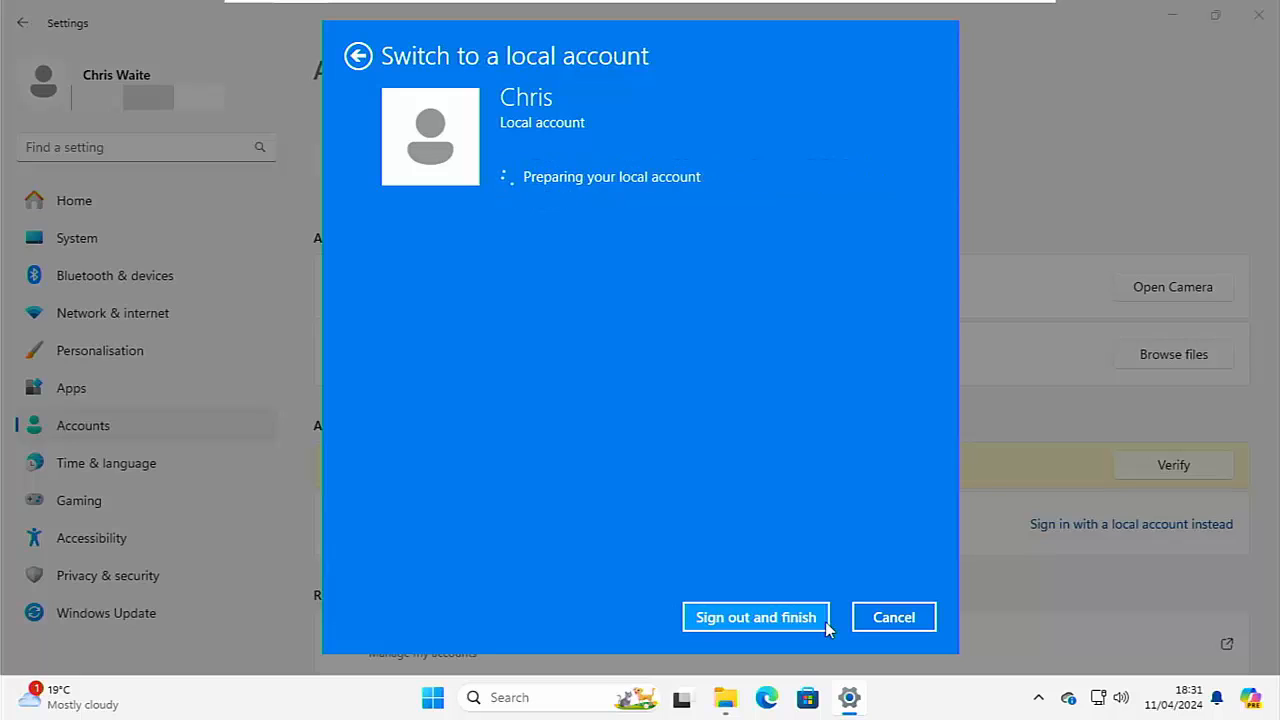
left_click(756, 616)
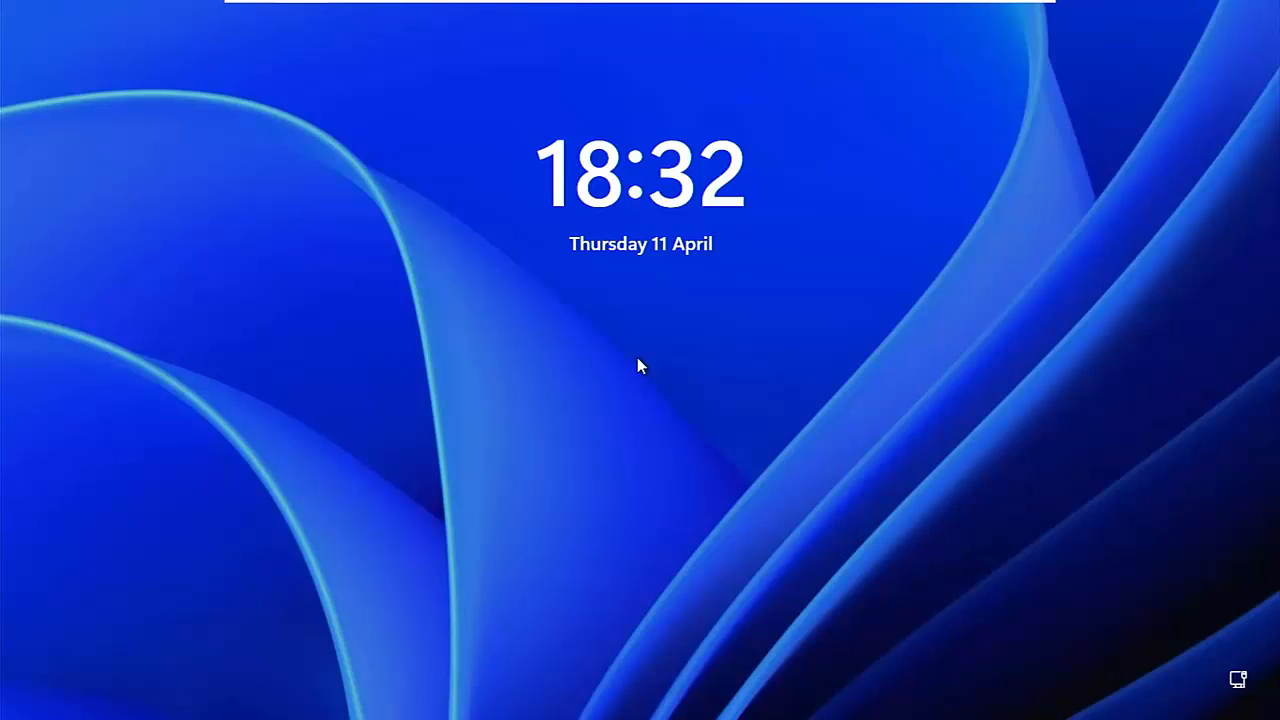
left_click(640, 364)
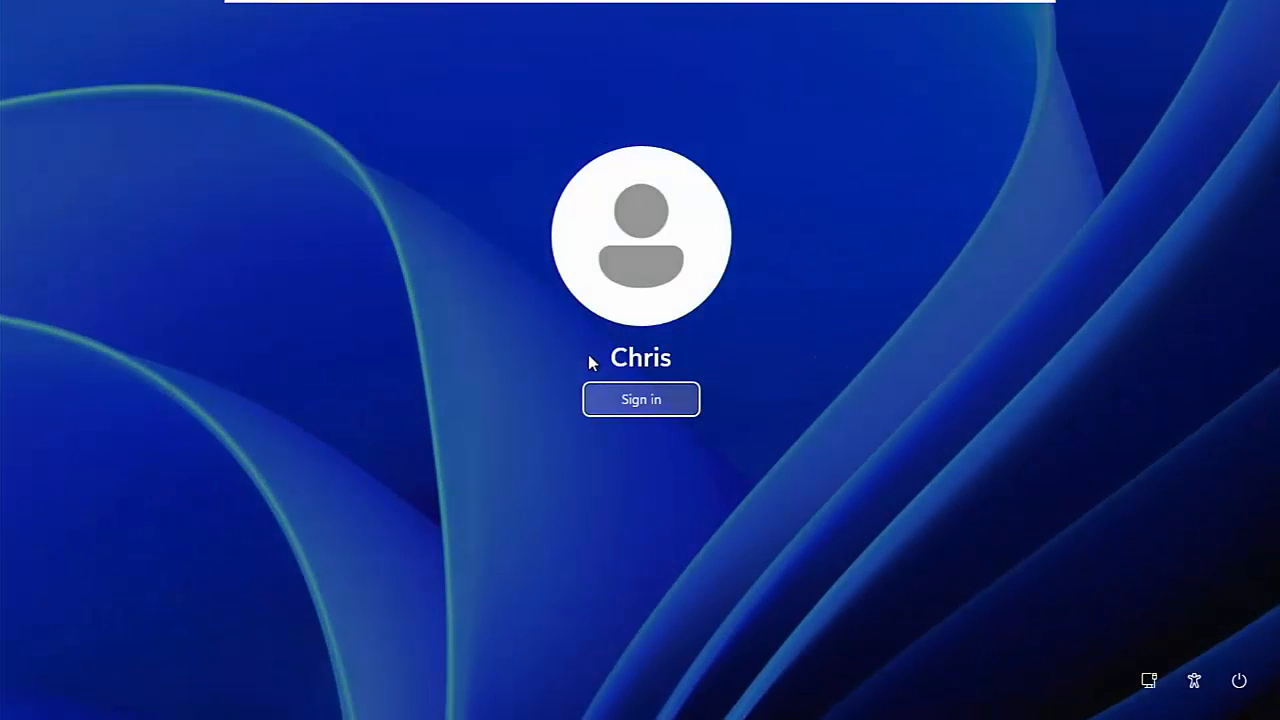
left_click(640, 400)
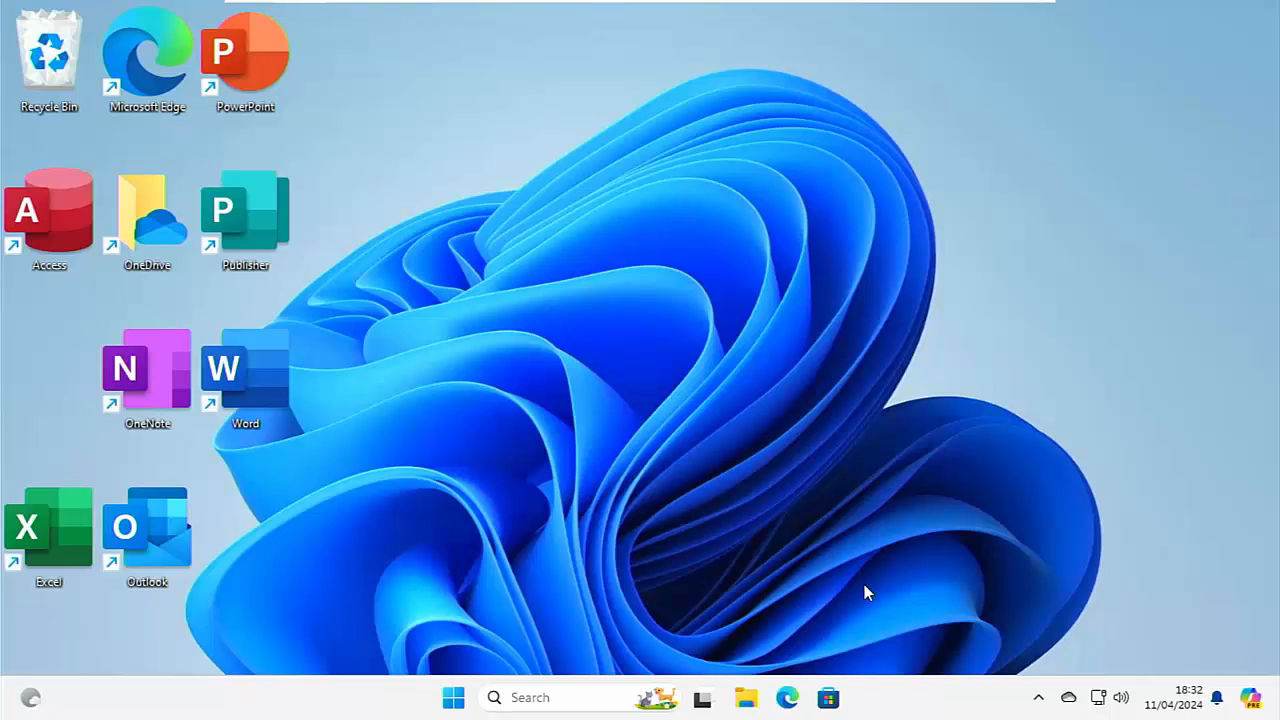
mouse_move(1038, 698)
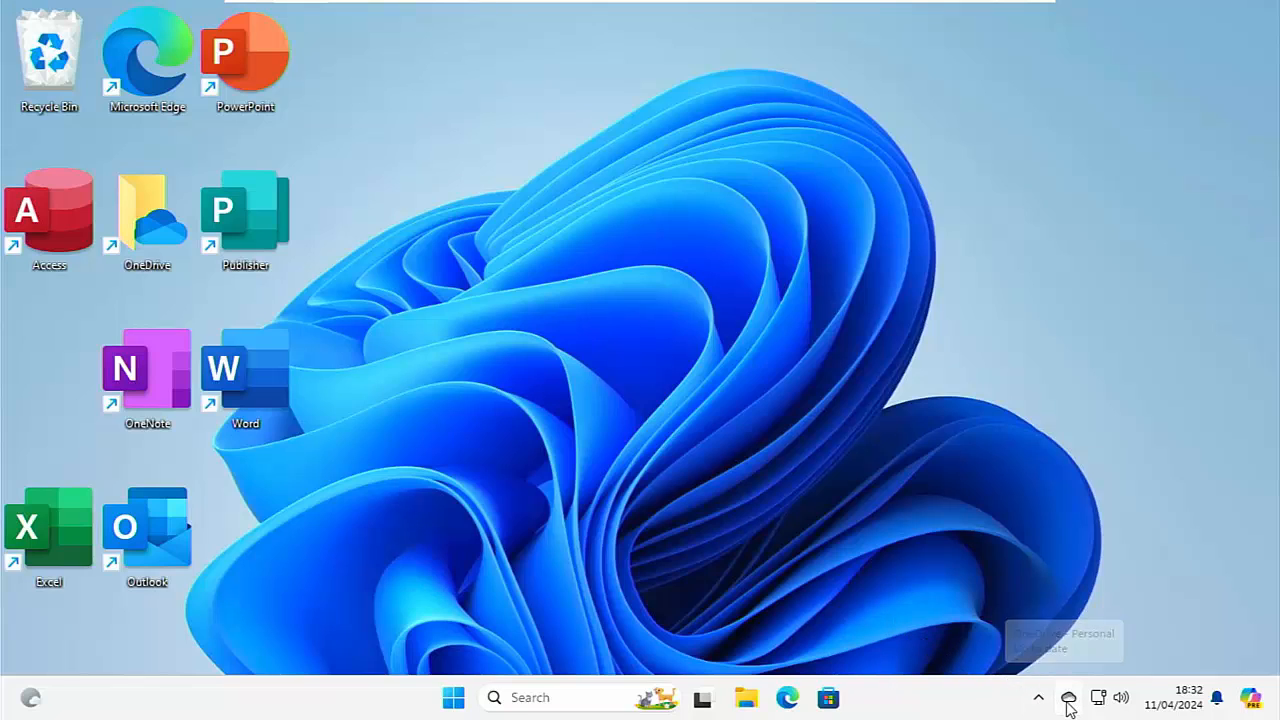
left_click(1068, 696)
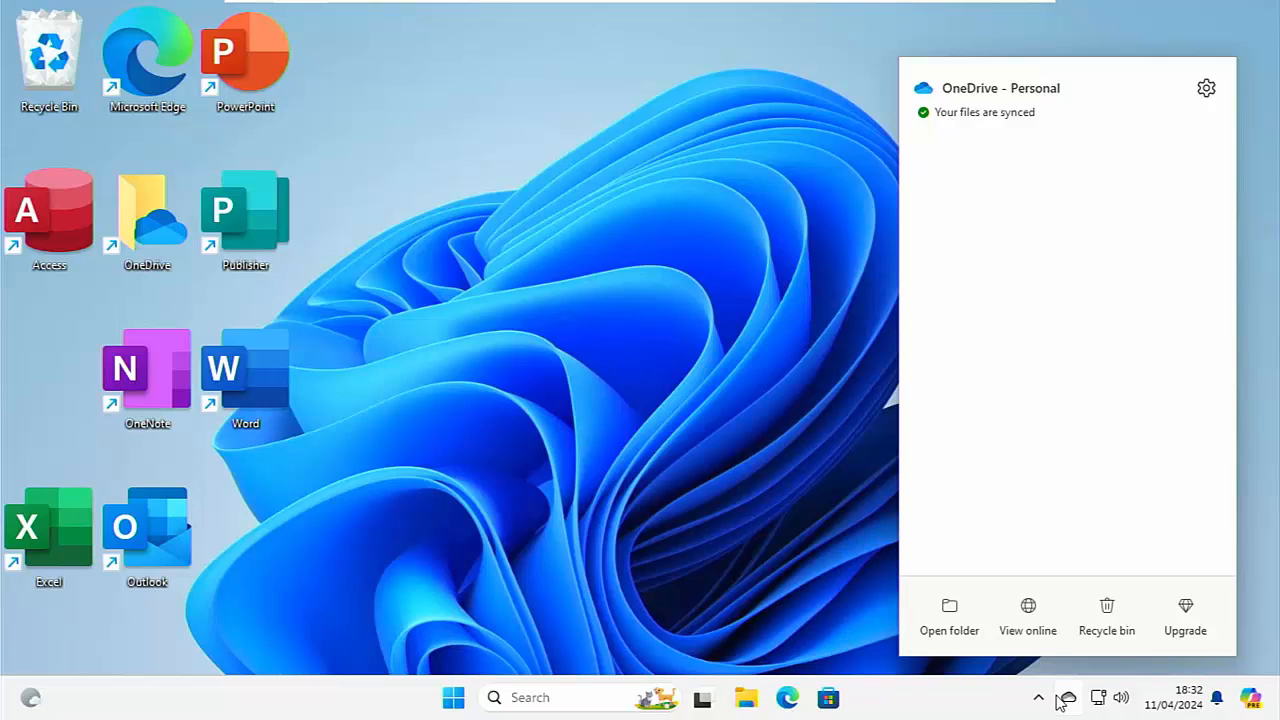
left_click(770, 256)
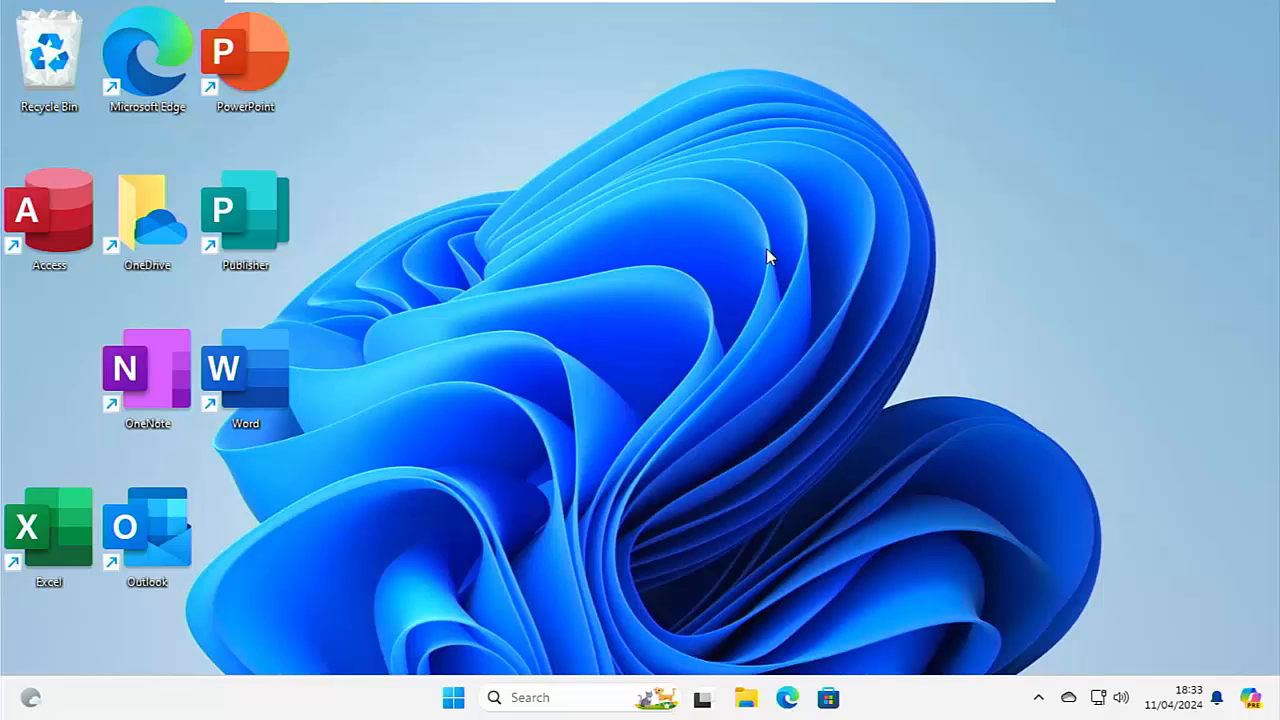
mouse_move(808, 708)
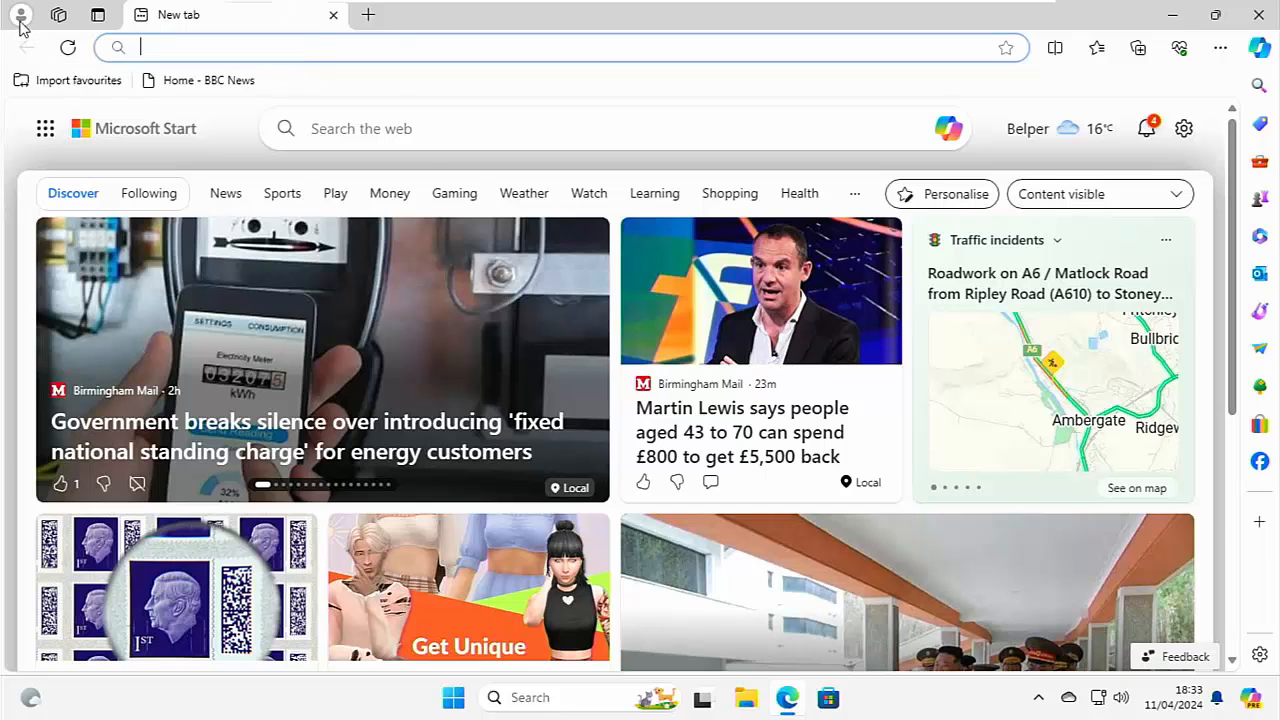
- Show the Edge profile menu confirming the Personal profile still has sync on
left_click(20, 16)
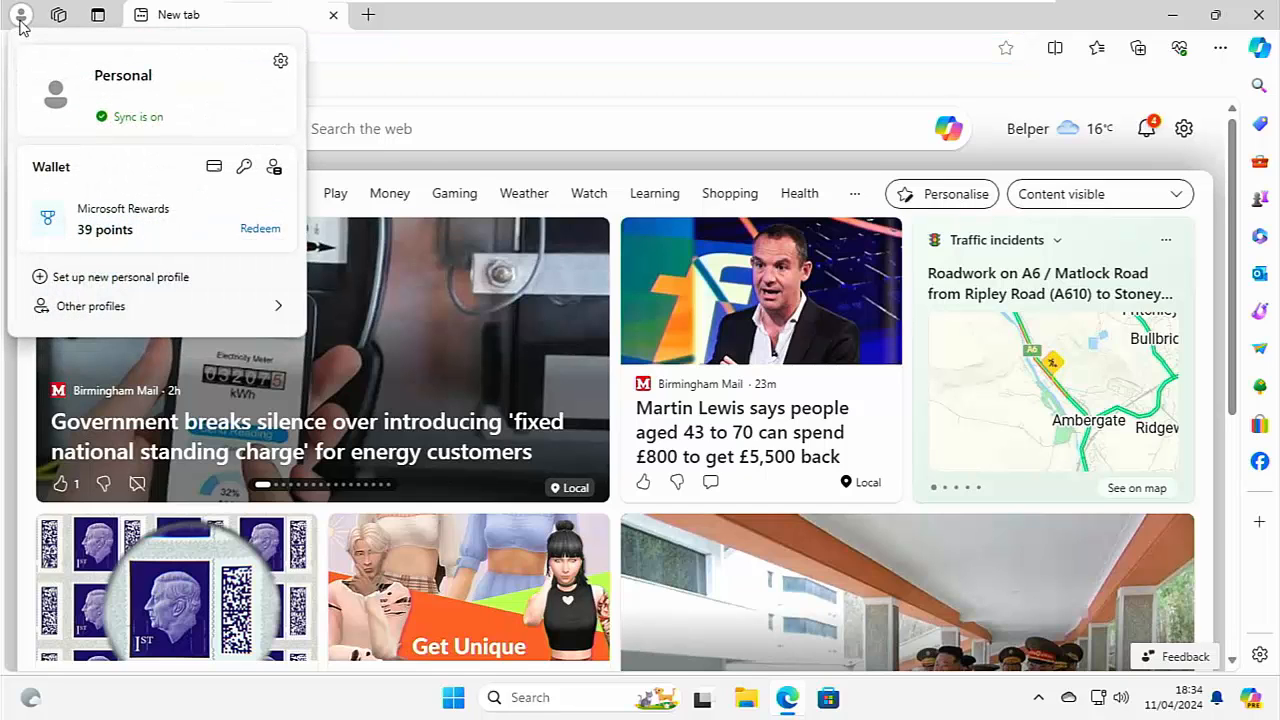